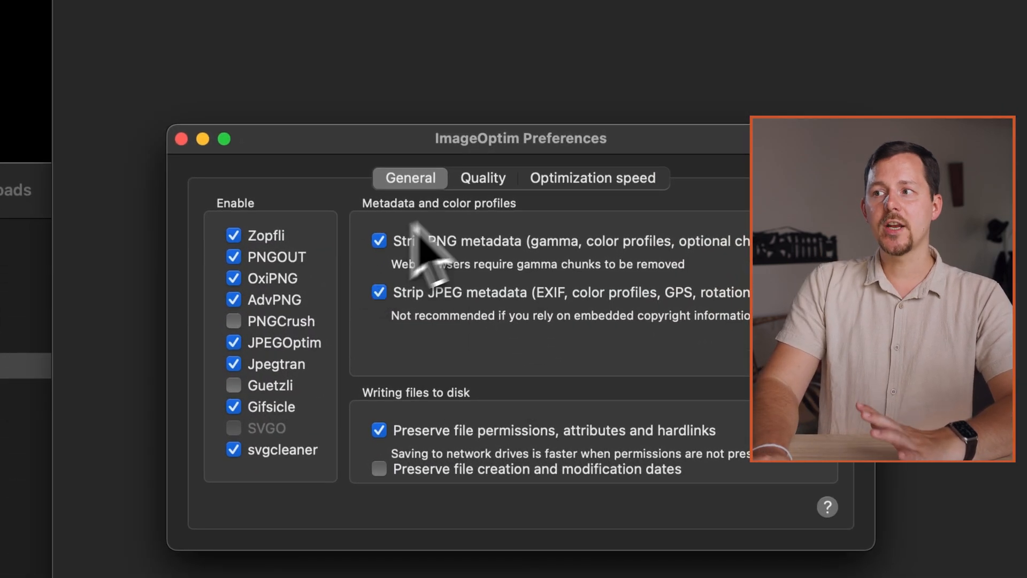
- Enable lossy minification in ImageOptim's Quality preferences, with JPEG quality around 81%
{"action": "left_click", "coordinate": [482, 177]}
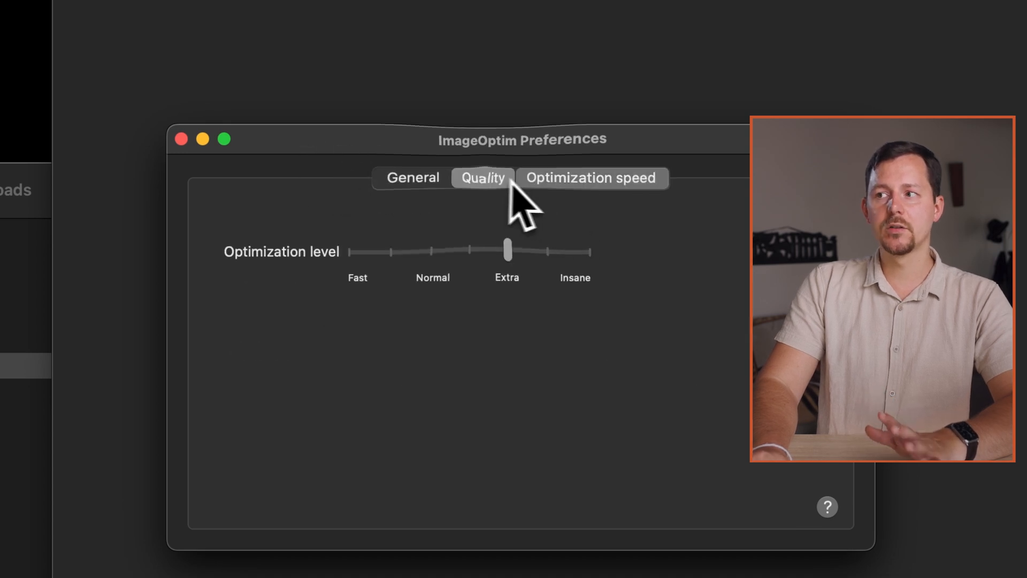
{"action": "left_click", "coordinate": [482, 177]}
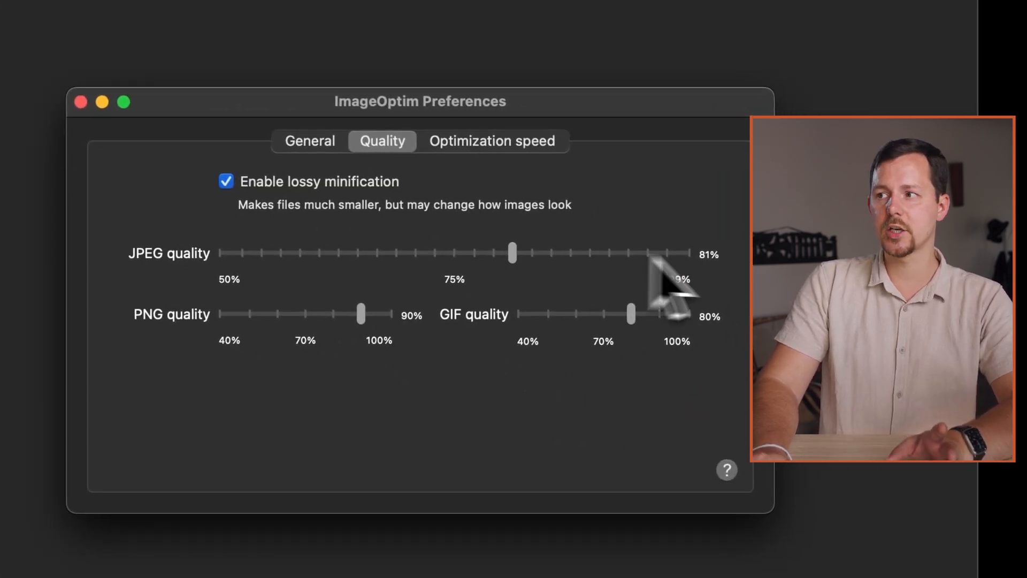
{"action": "mouse_move", "coordinate": [596, 295]}
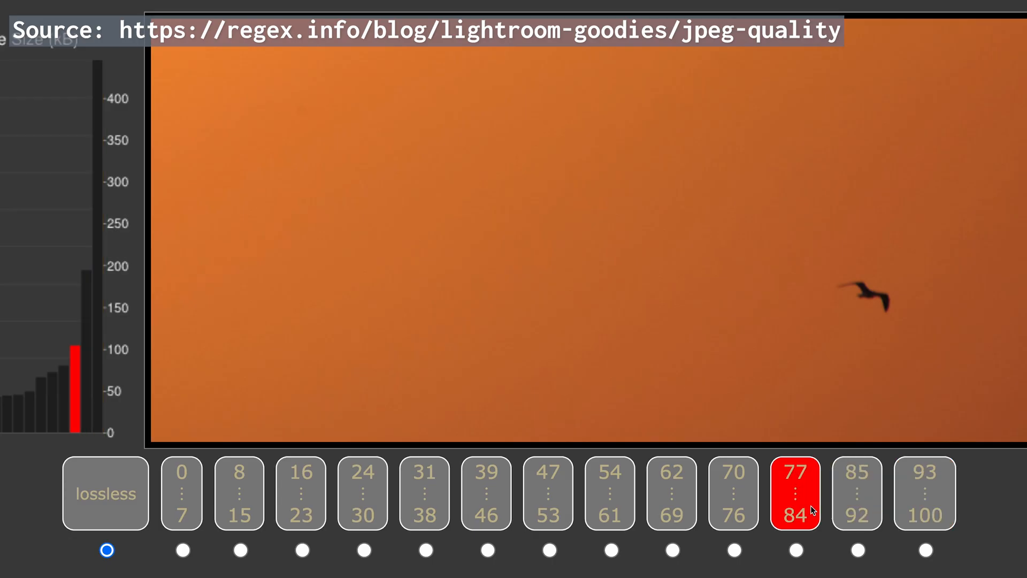
- Show the sunset sample at JPEG quality 77–84 on the regex.info comparison page
{"action": "left_click", "coordinate": [486, 493]}
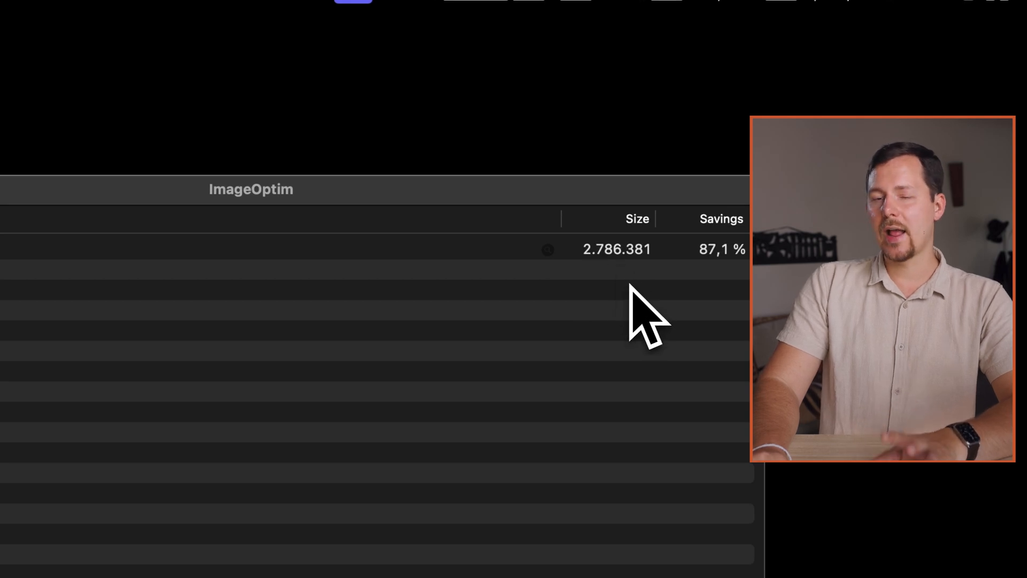
{"action": "mouse_move", "coordinate": [504, 334]}
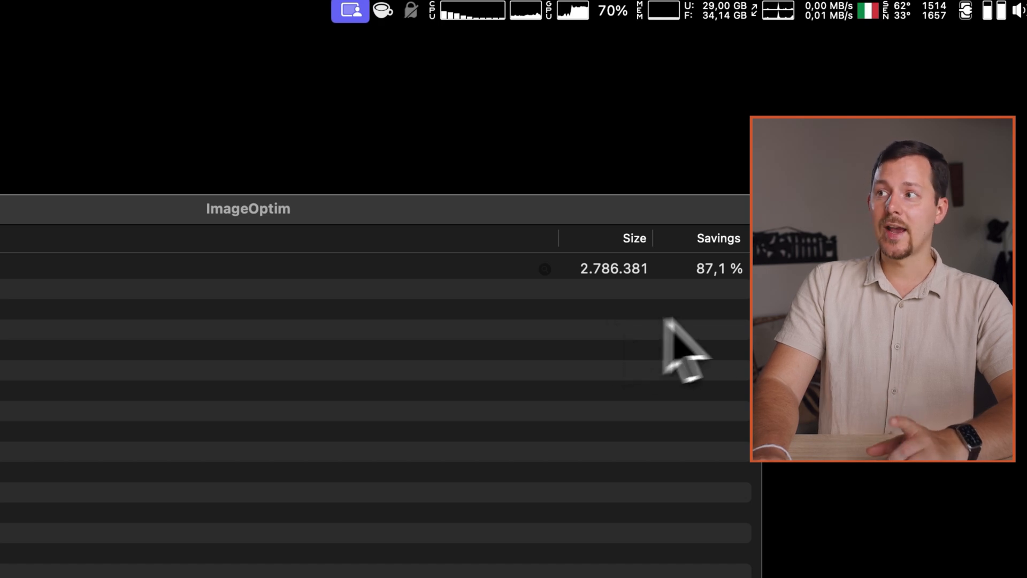
{"action": "mouse_move", "coordinate": [655, 347]}
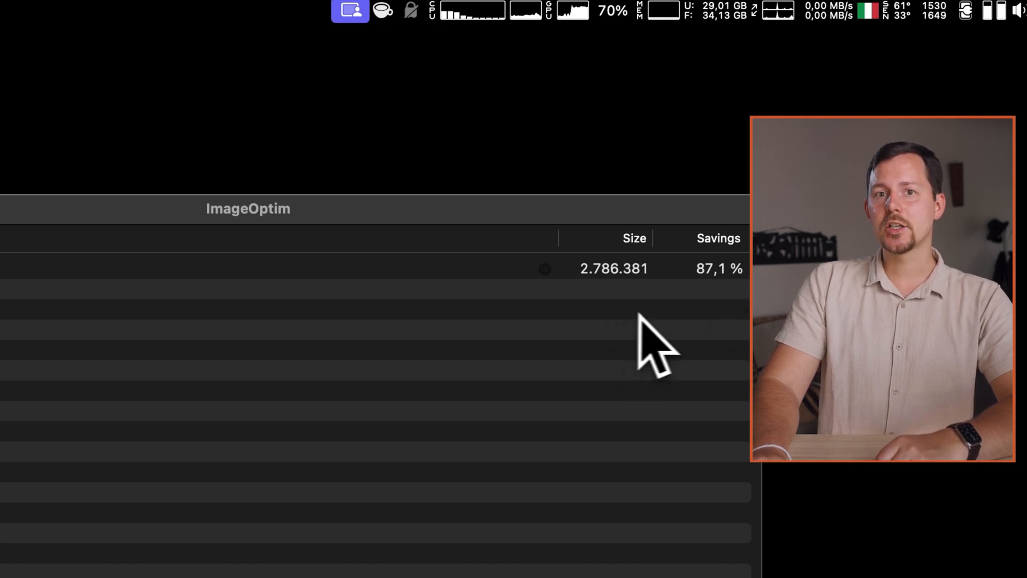
{"action": "mouse_move", "coordinate": [730, 308]}
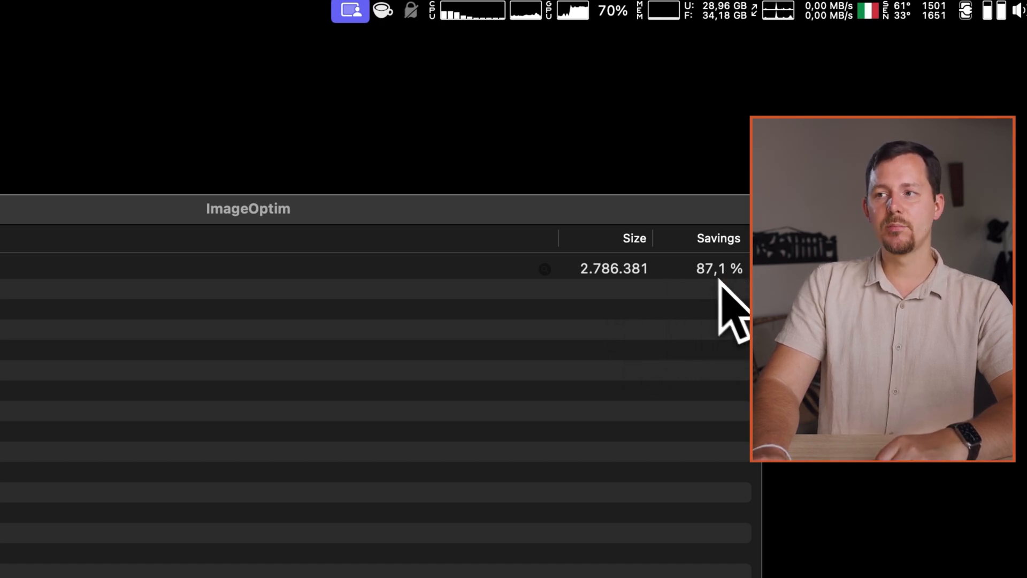